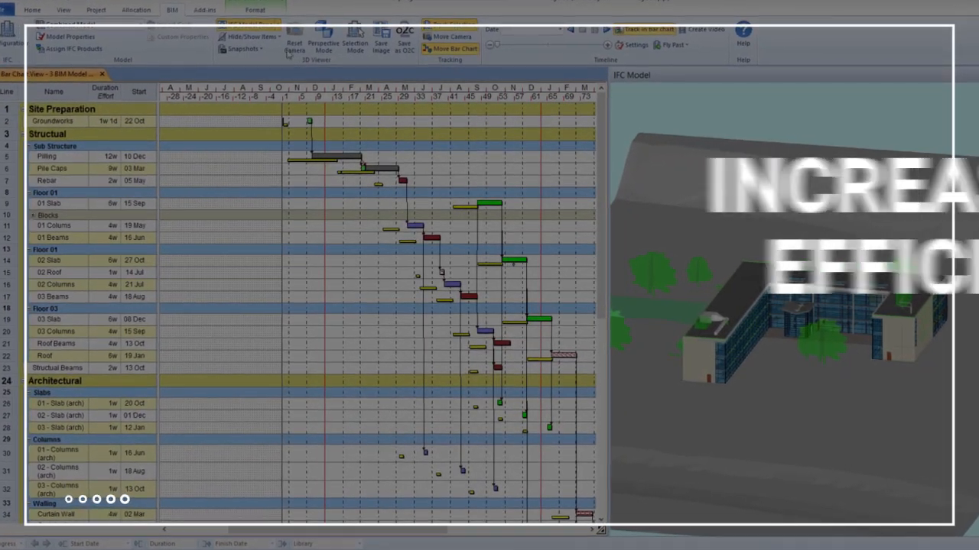
- Show the IFC Comparison Model pane beside the main IFC model view
click(244, 18)
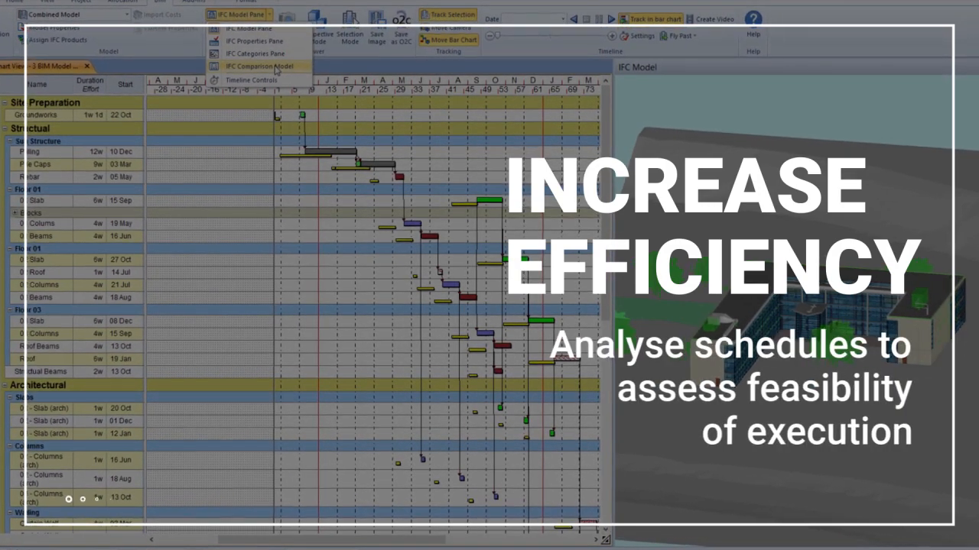
click(258, 66)
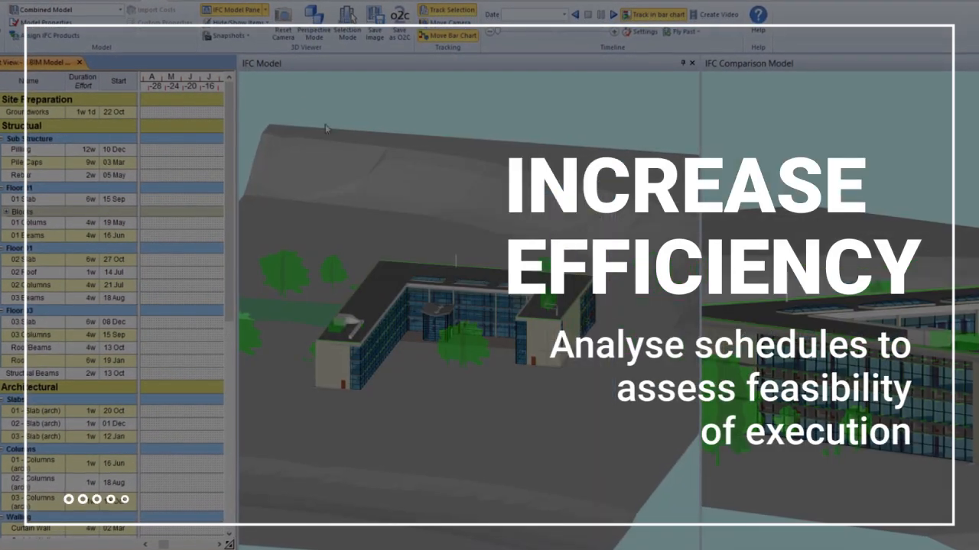